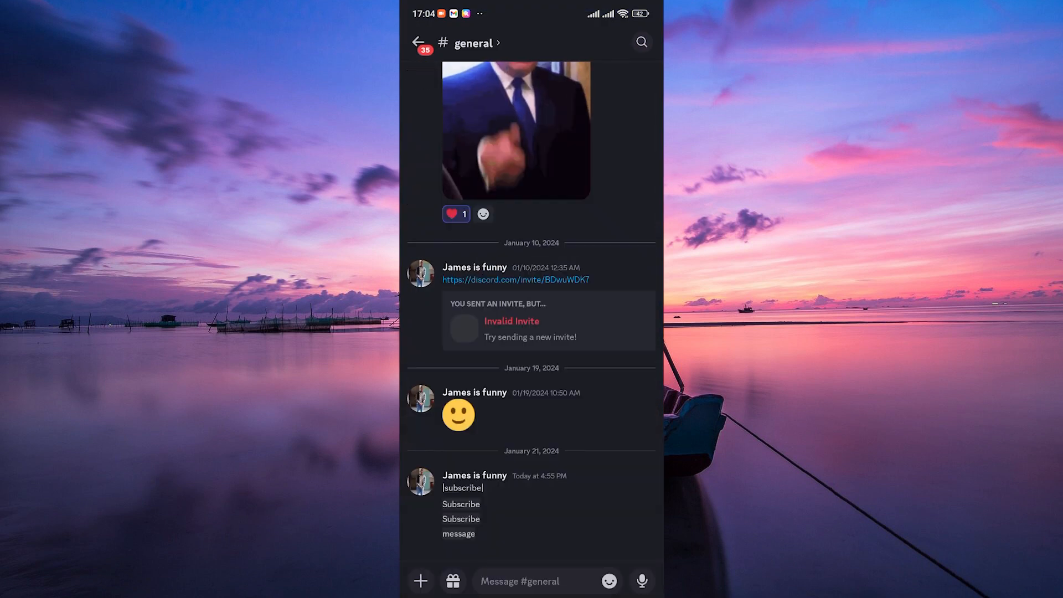
Return to the ALX Software Engineering channel list and confirm leaving the server.
left_click(421, 42)
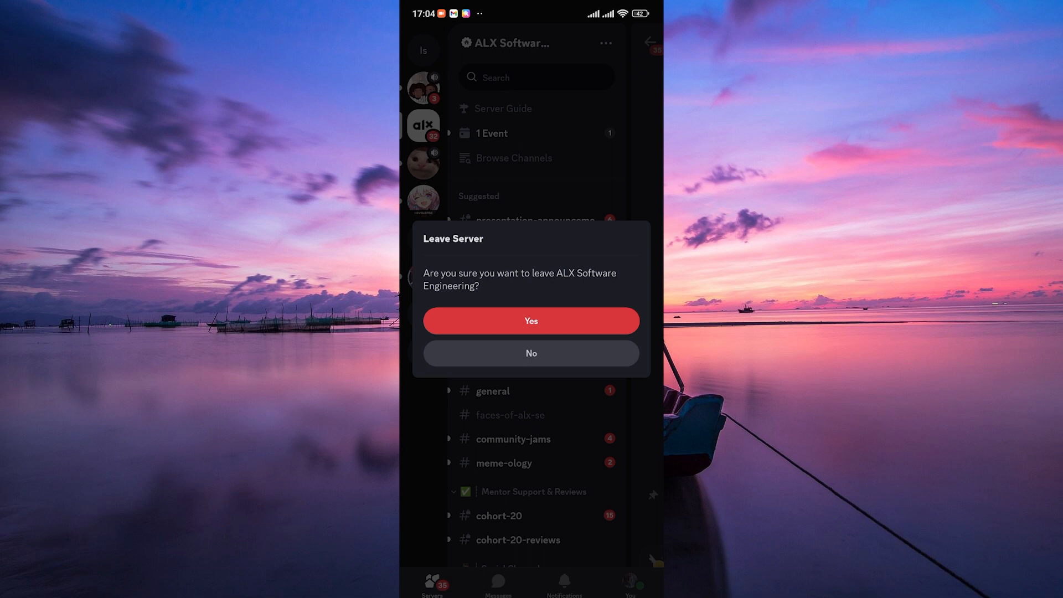
left_click(531, 352)
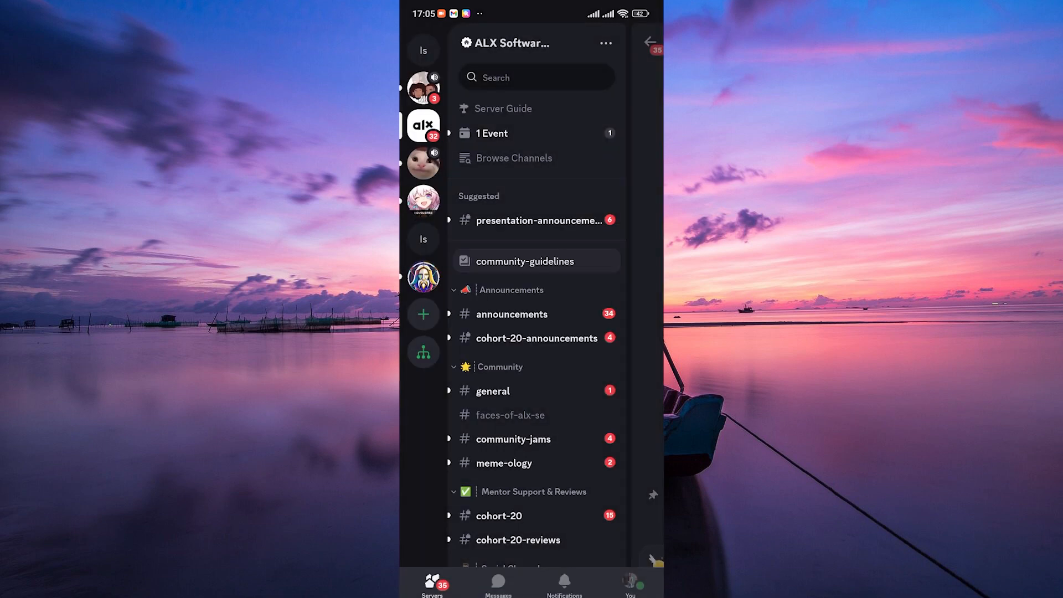